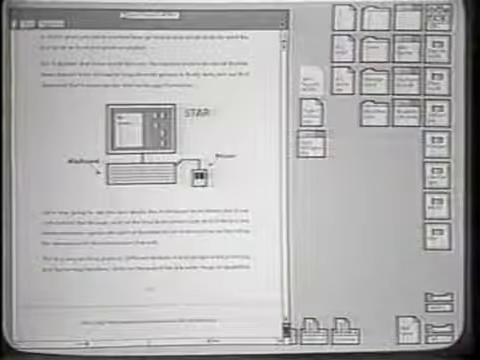
Scroll past the Star workstation illustration to the top of the two-column page.
{"action": "scroll", "scroll_direction": "down", "scroll_amount": 3}
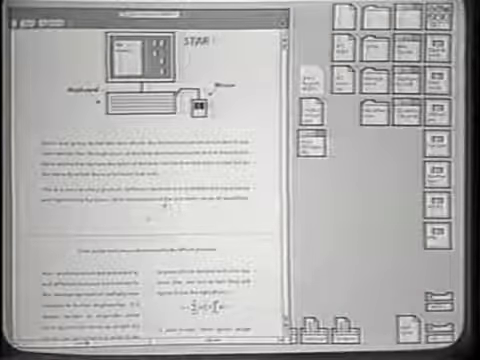
{"action": "scroll", "scroll_direction": "down", "scroll_amount": 3}
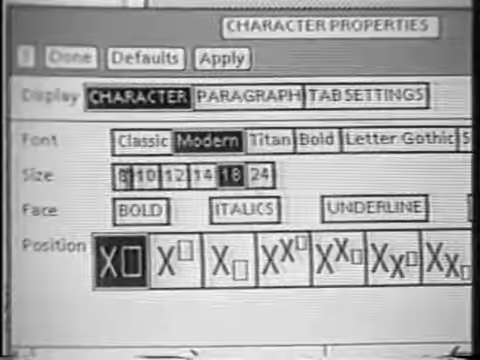
Switch the text's font from Modern to Classic in the Character Properties sheet.
{"action": "left_click", "coordinate": [140, 142]}
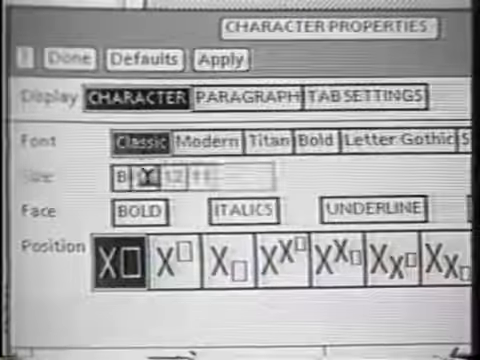